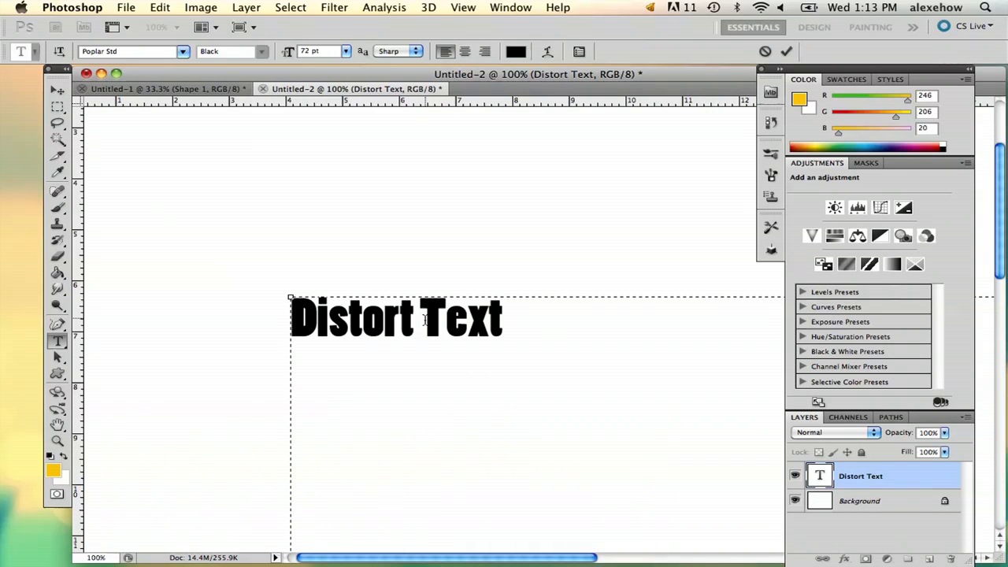
Step: Preview Wave and Twist warps on the Distort Text layer, then cancel the warp
right_click(425, 319)
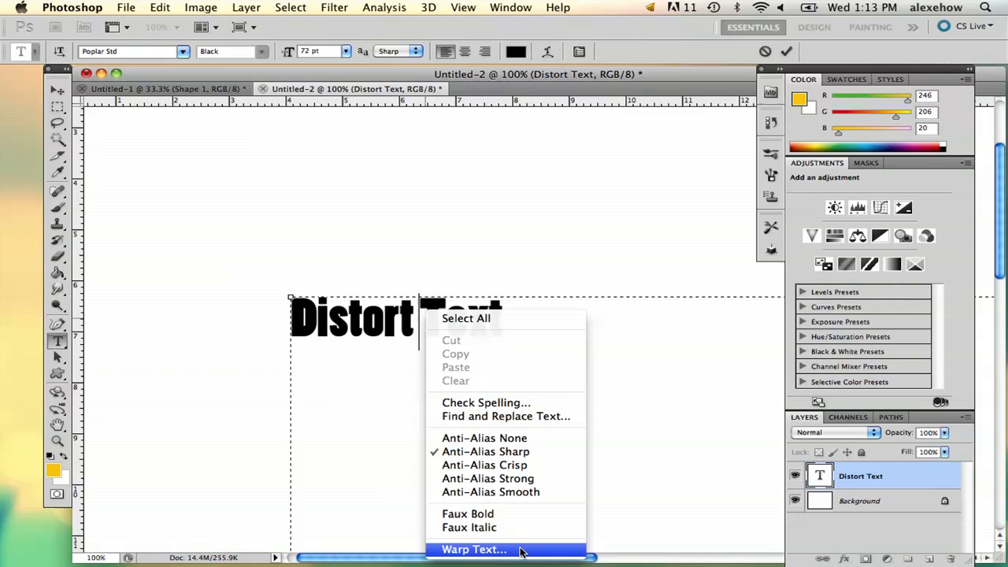
left_click(475, 549)
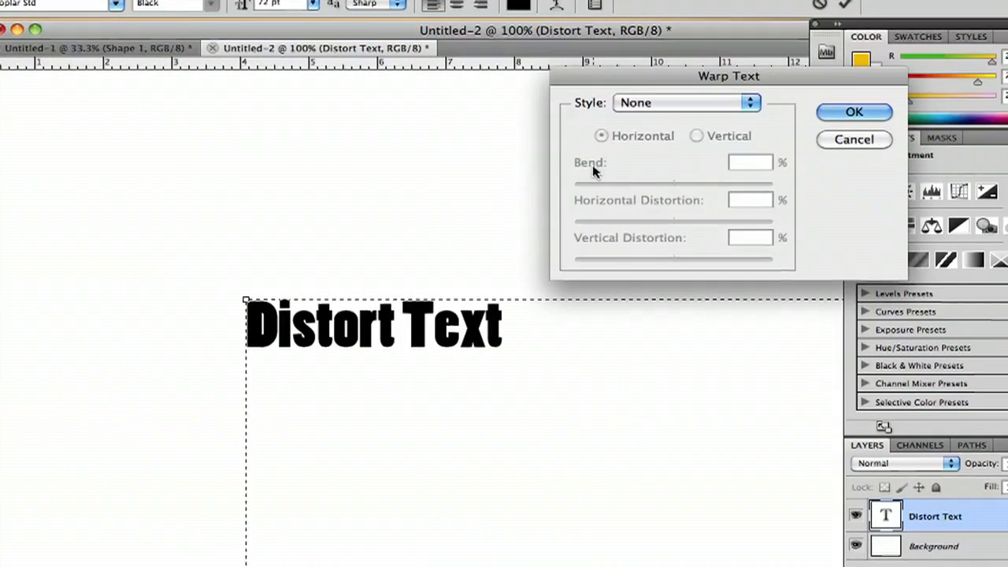
left_click(684, 102)
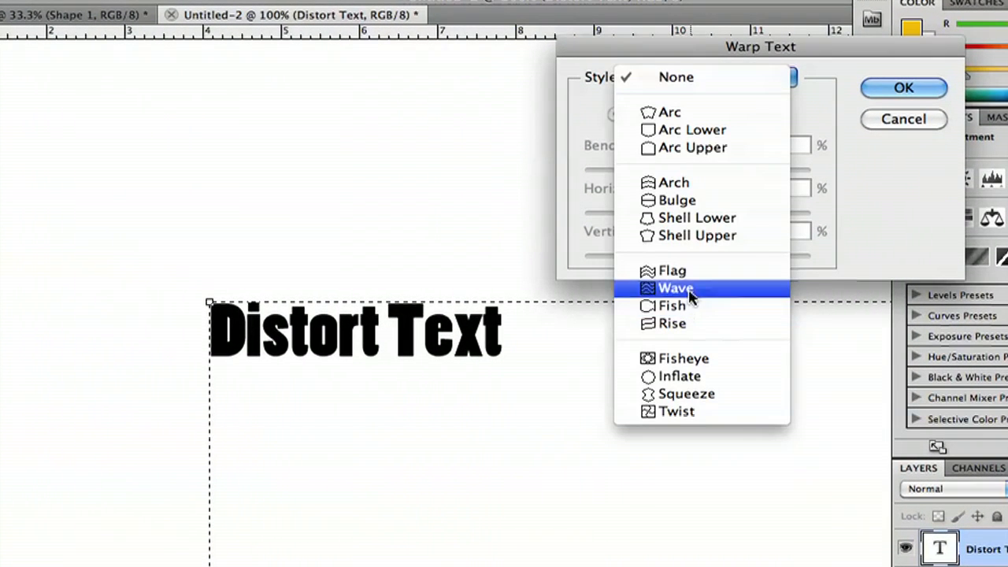
left_click(675, 288)
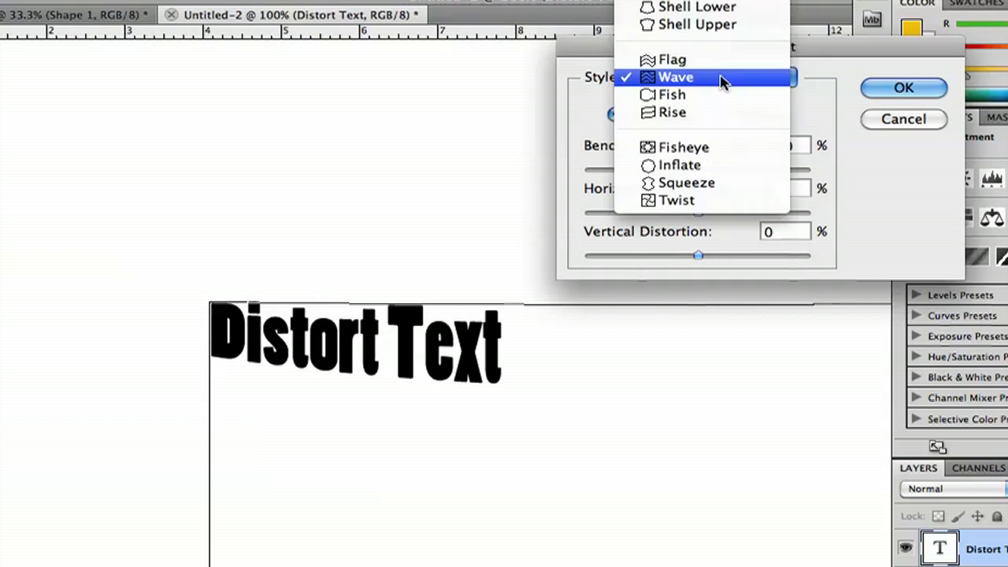
left_click(686, 182)
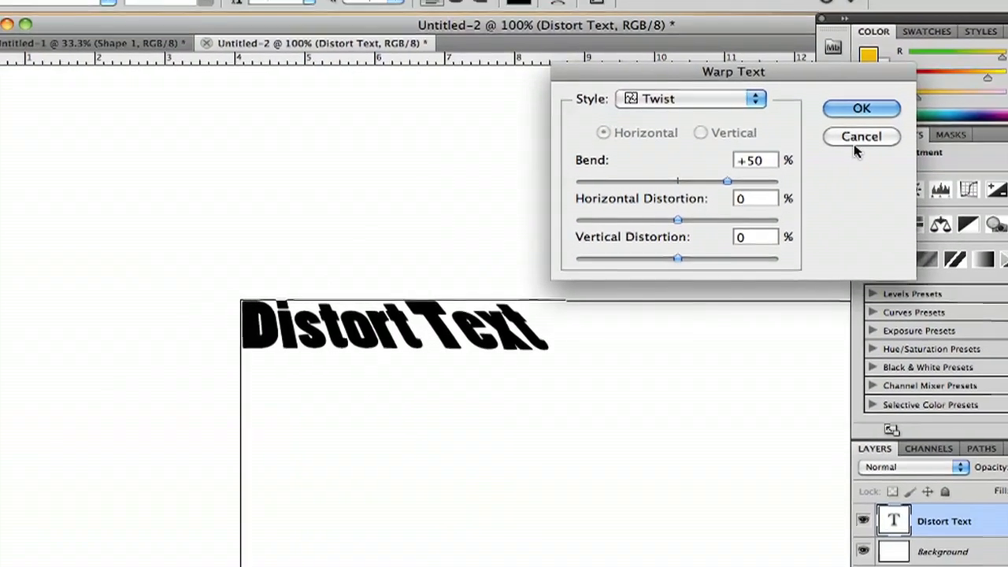
left_click(861, 136)
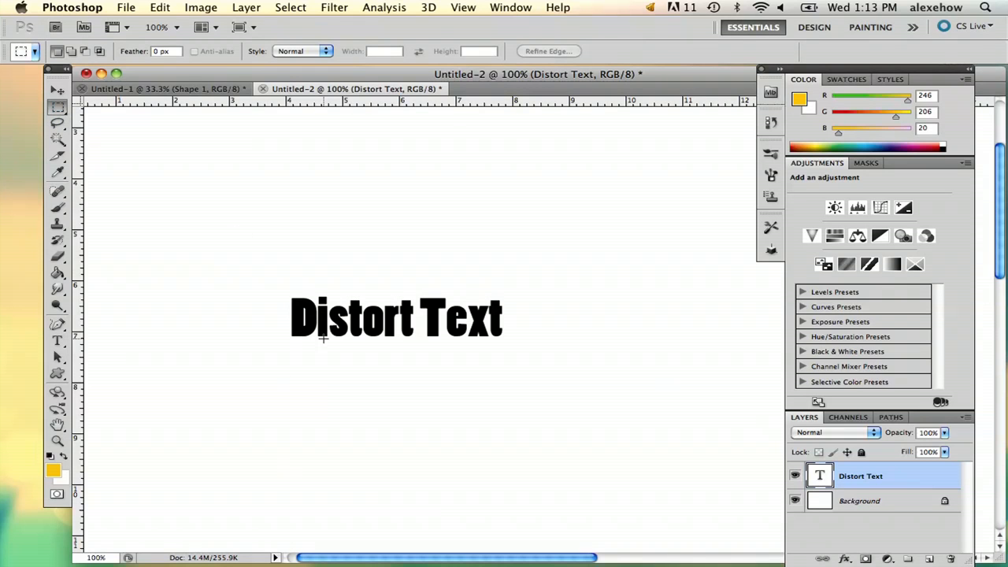
Step: Rasterize the text and distort it: right end pulled up larger, left end stretched to a point
right_click(323, 339)
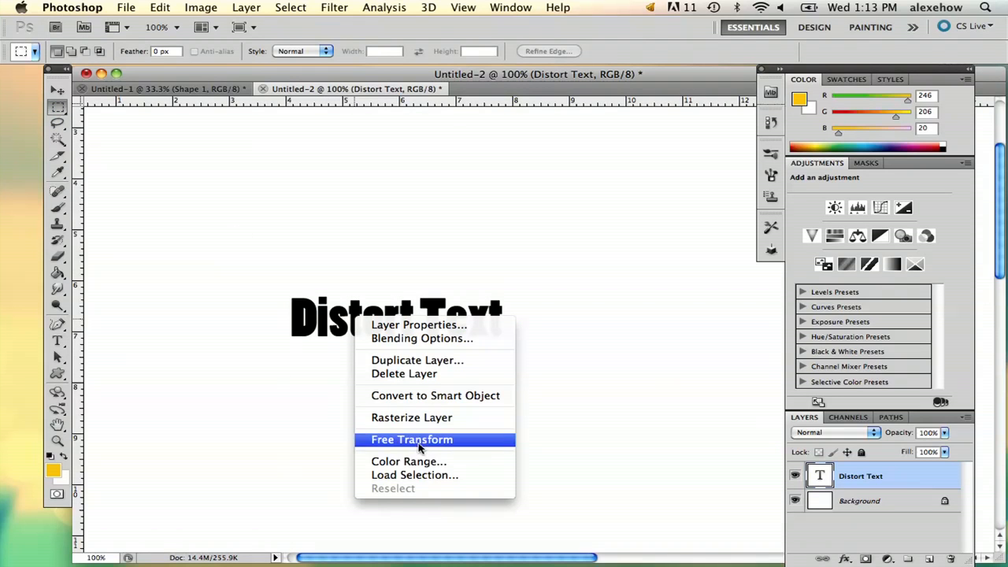
left_click(412, 439)
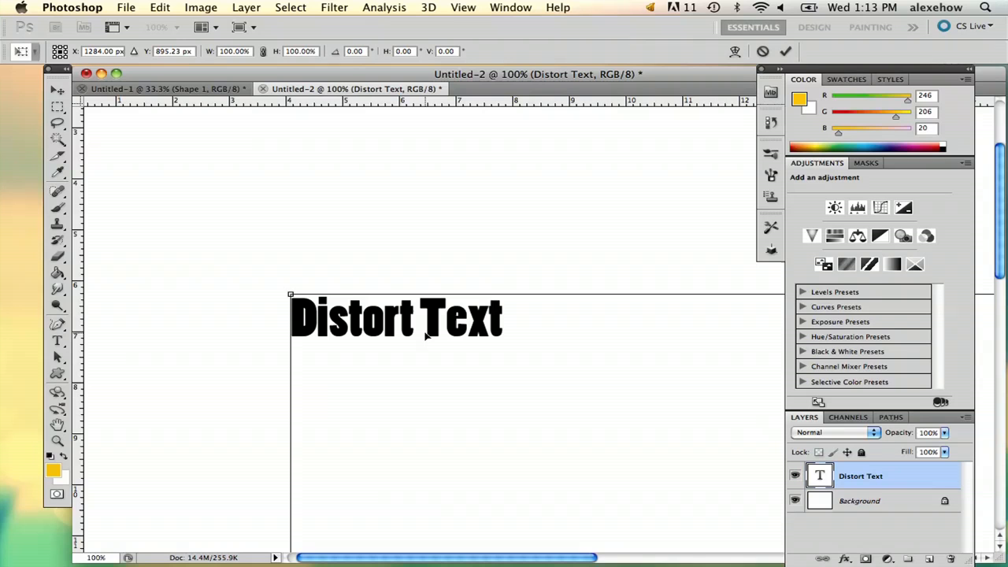
left_click(160, 8)
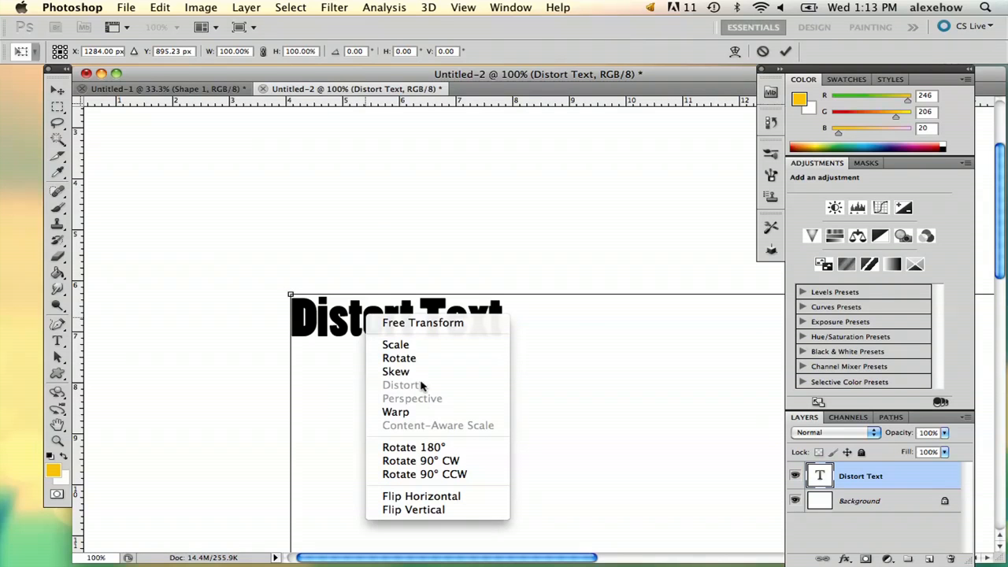
mouse_move(396, 412)
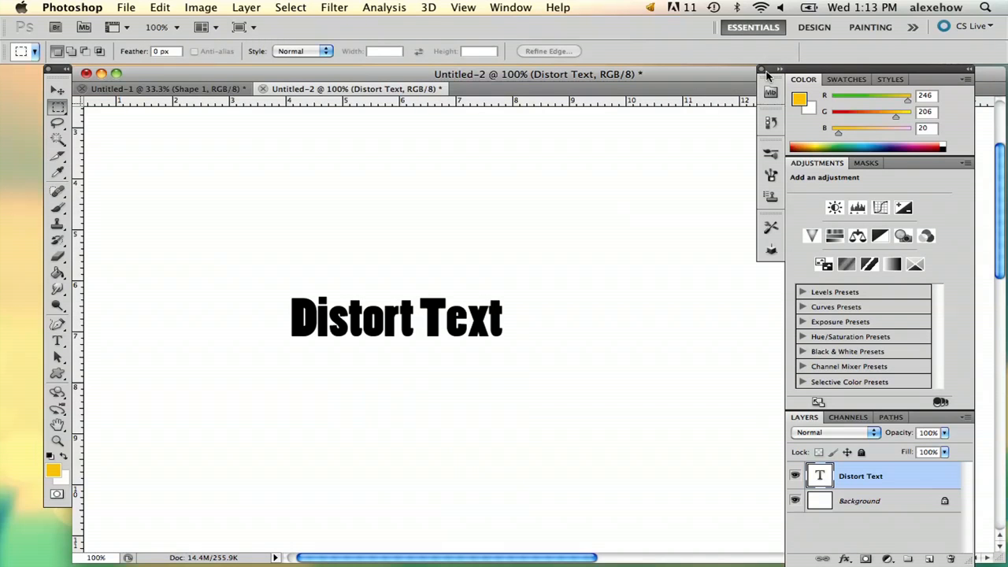
right_click(860, 476)
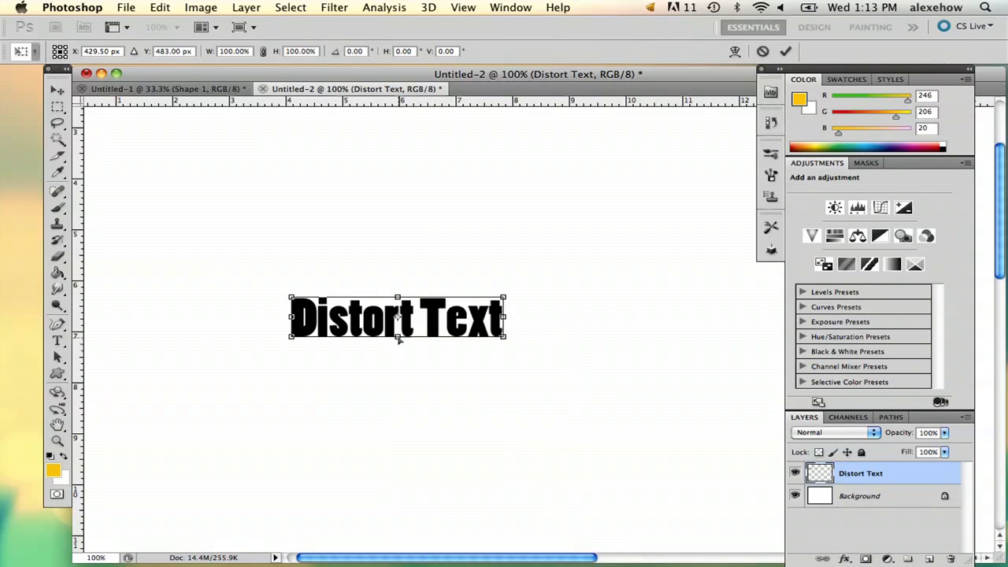
left_click_drag(504, 298, 513, 194)
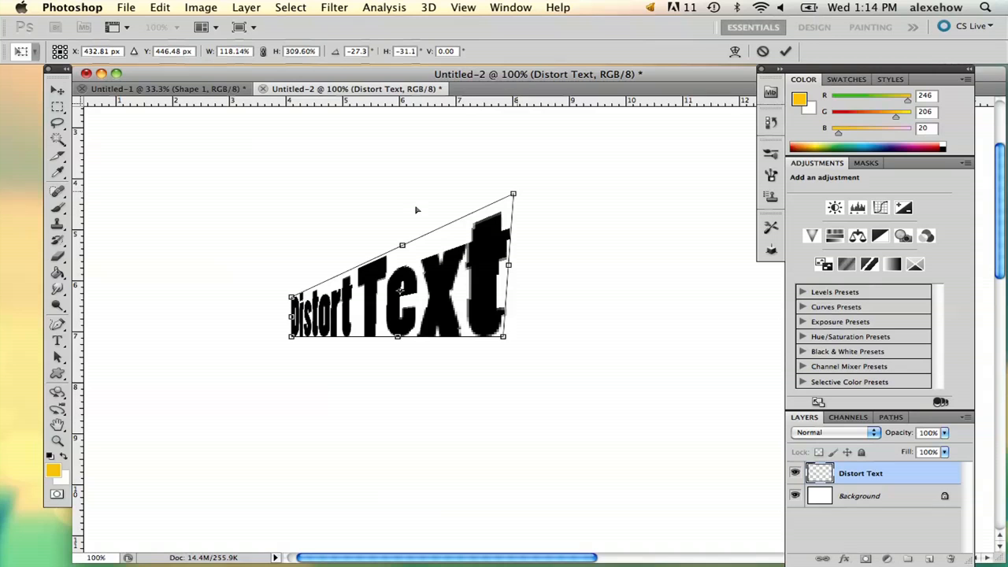
left_click_drag(291, 321, 144, 302)
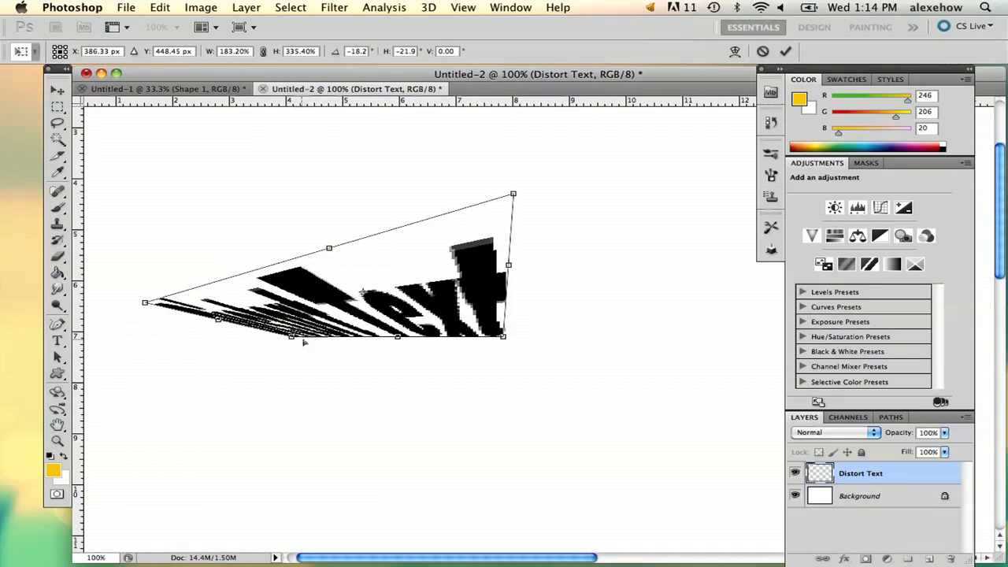